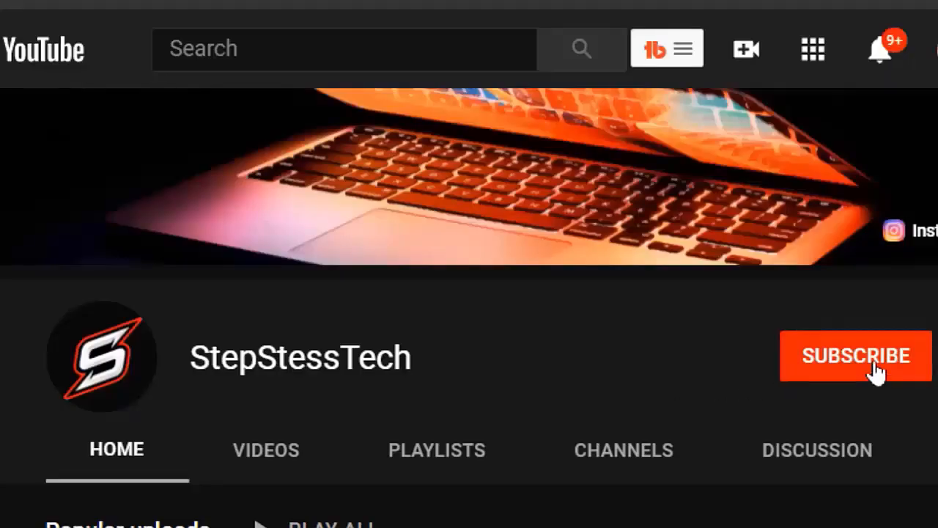
- Subscribe to the StepStessTech channel and set notifications to All uploads
click(856, 356)
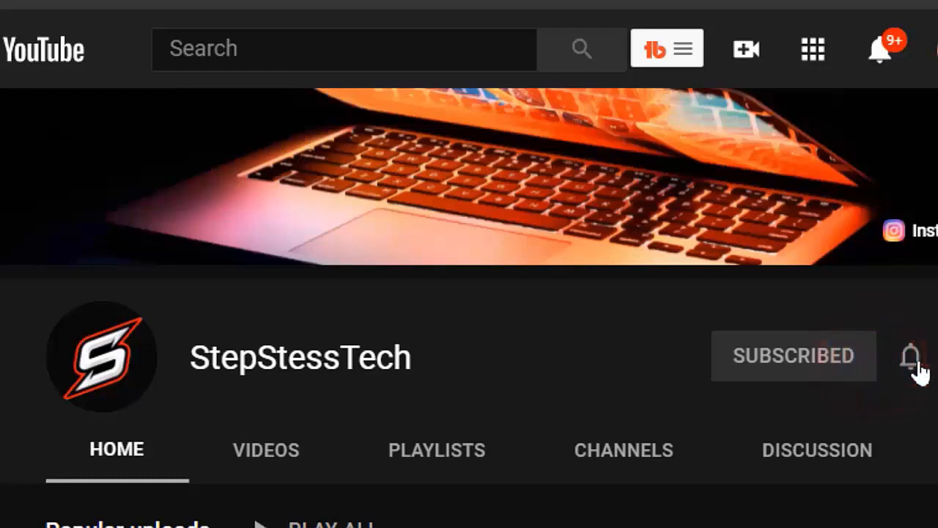
click(909, 357)
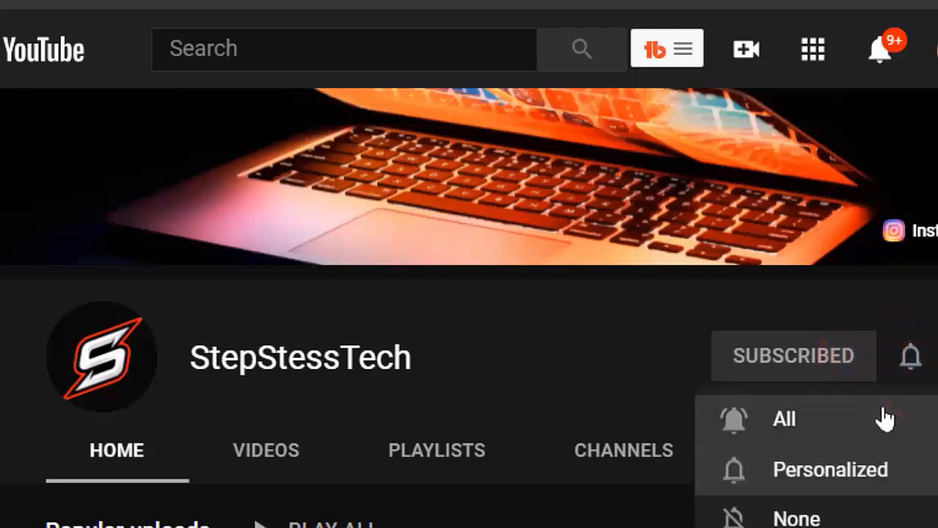
click(911, 358)
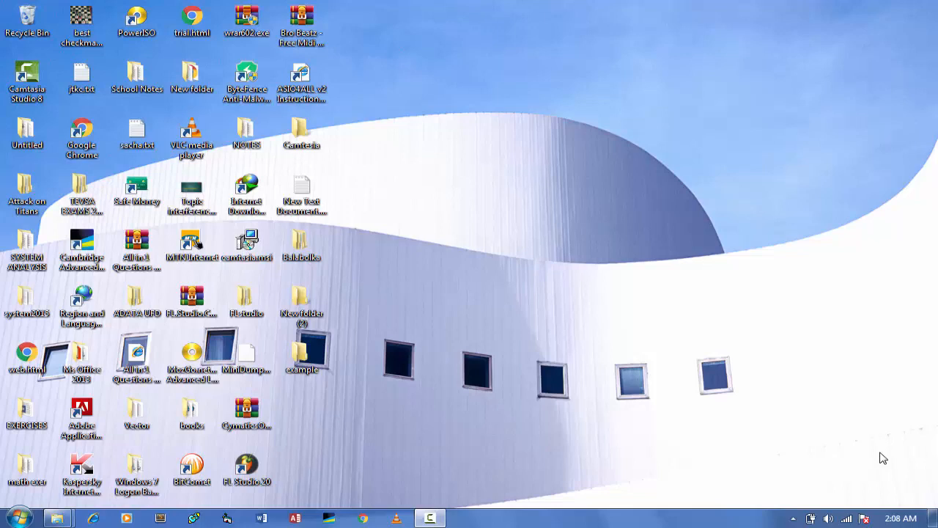
mouse_move(766, 445)
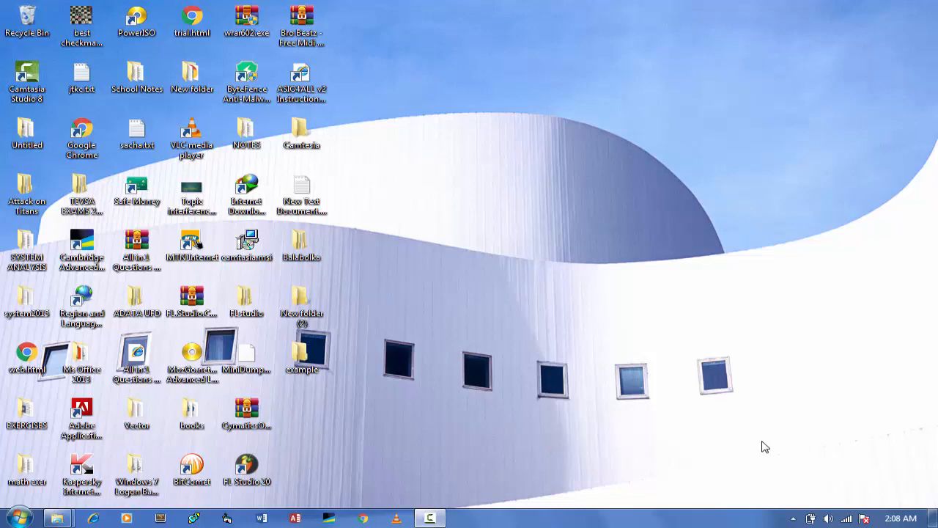
mouse_move(595, 463)
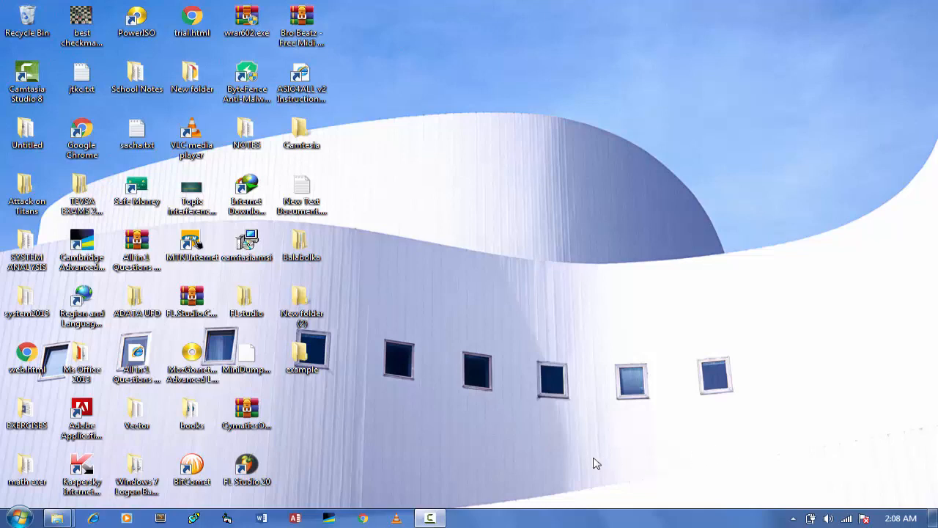
mouse_move(443, 461)
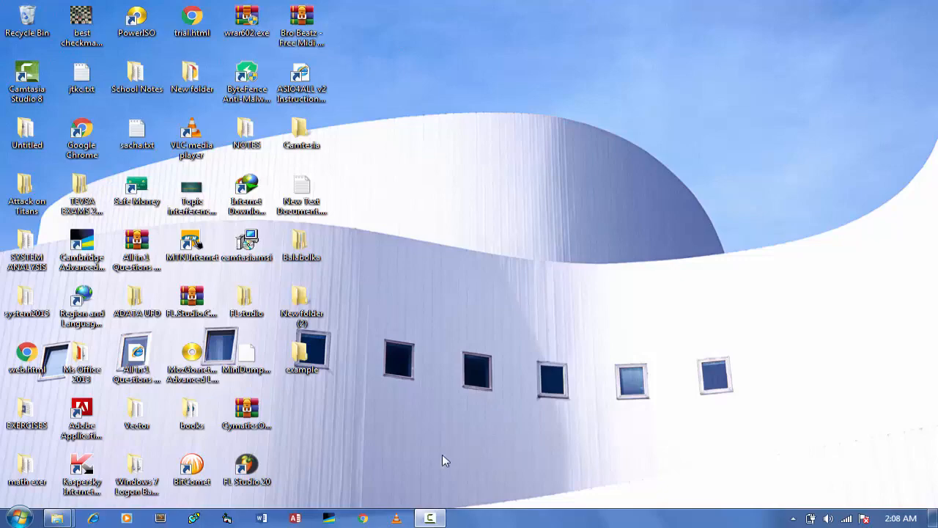
mouse_move(405, 457)
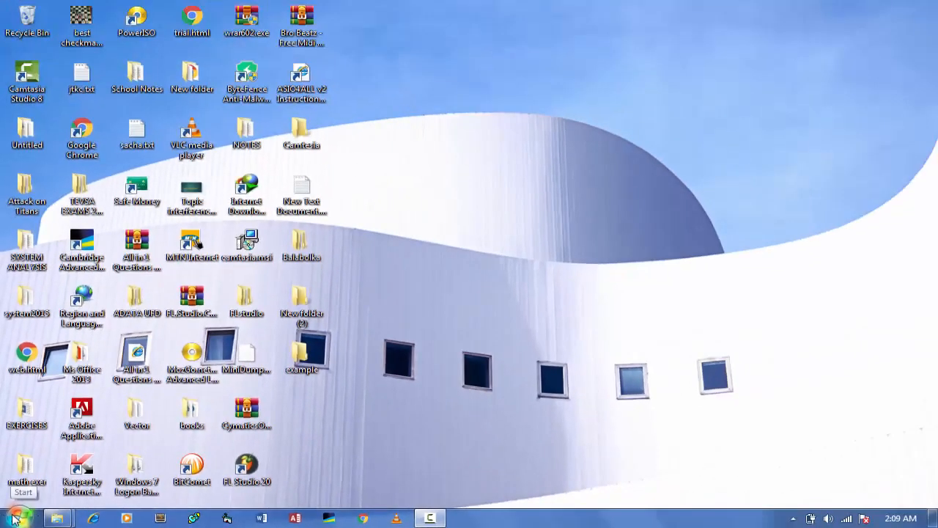
- Search the Start menu for 'telnet' to find the Telnet client
click(22, 511)
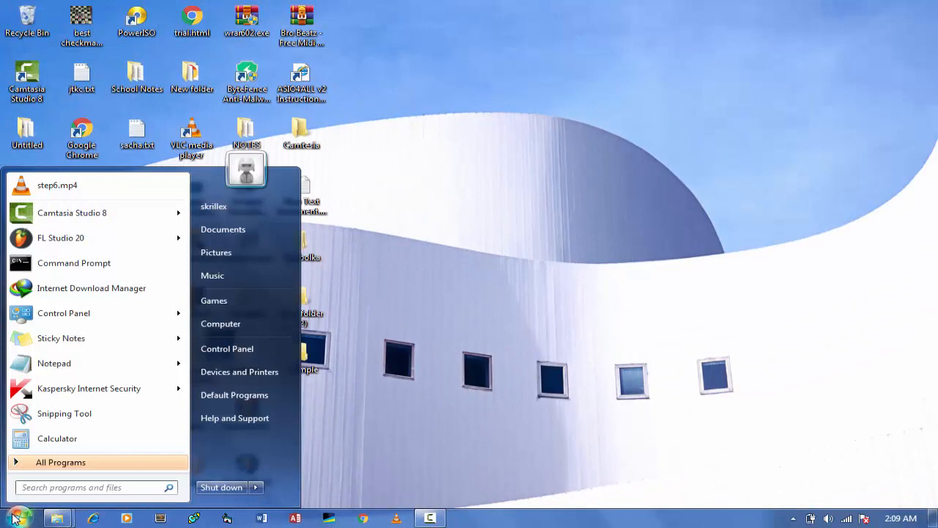
text(te)
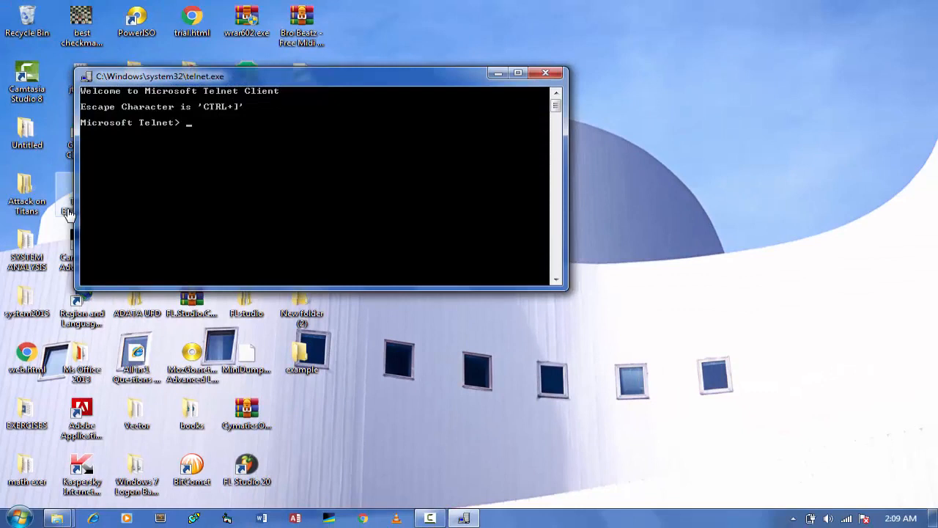
mouse_move(160, 150)
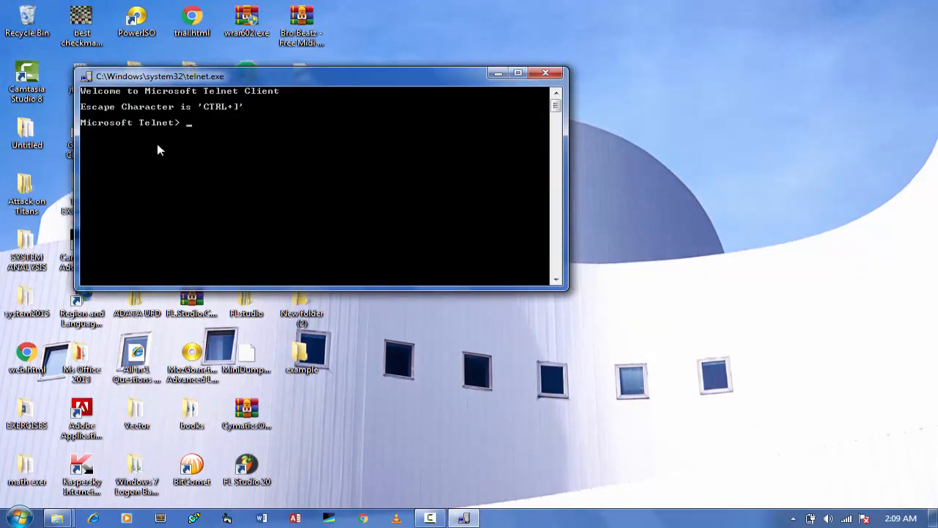
- Issue the open (o) command to get the host prompt
text(o)
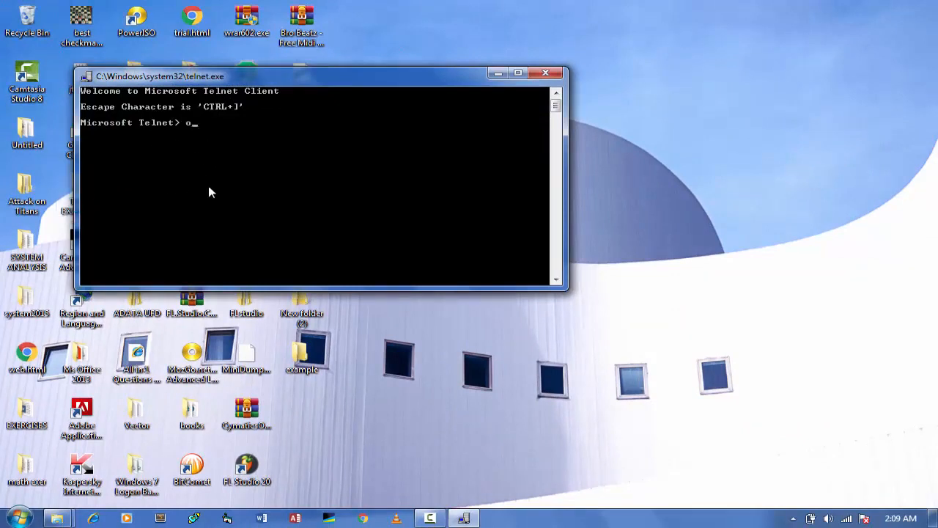
key(enter)
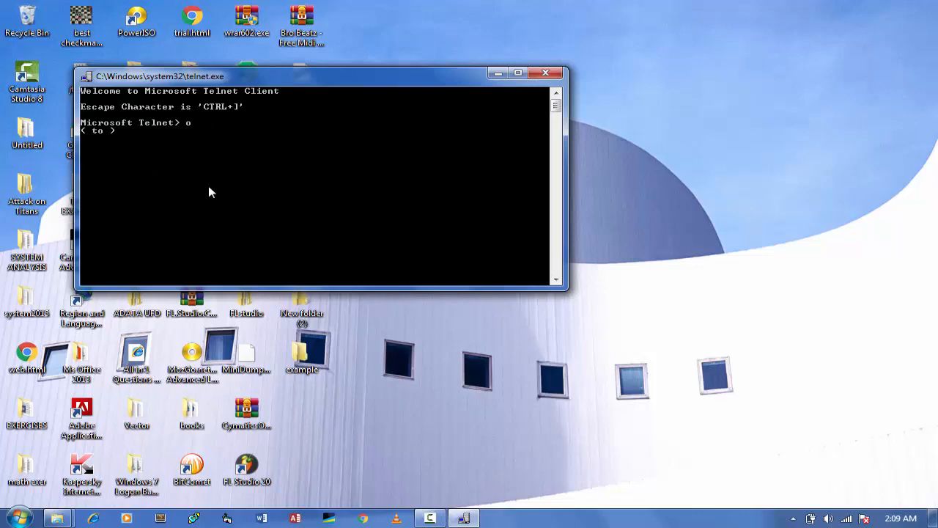
- Enter telehack.com as the host to connect to
text(t)
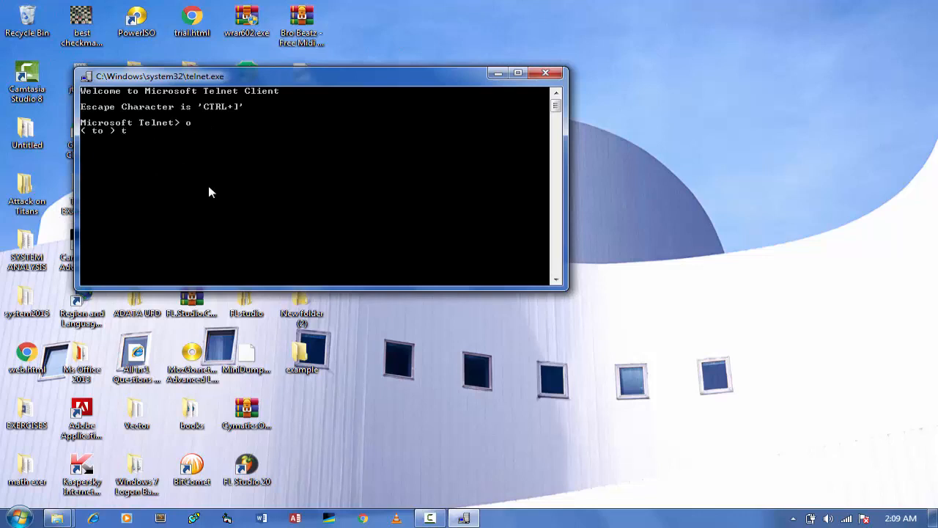
text(ele)
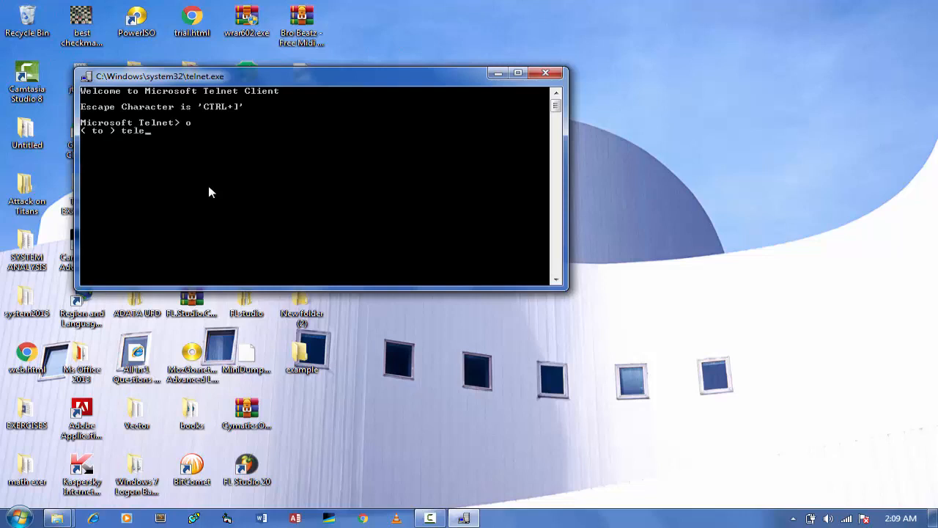
text(hack)
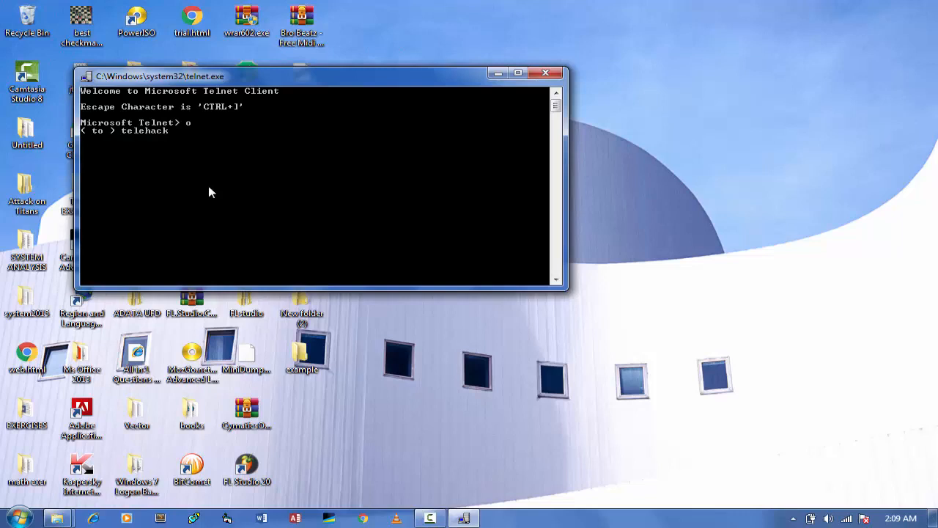
text(.c)
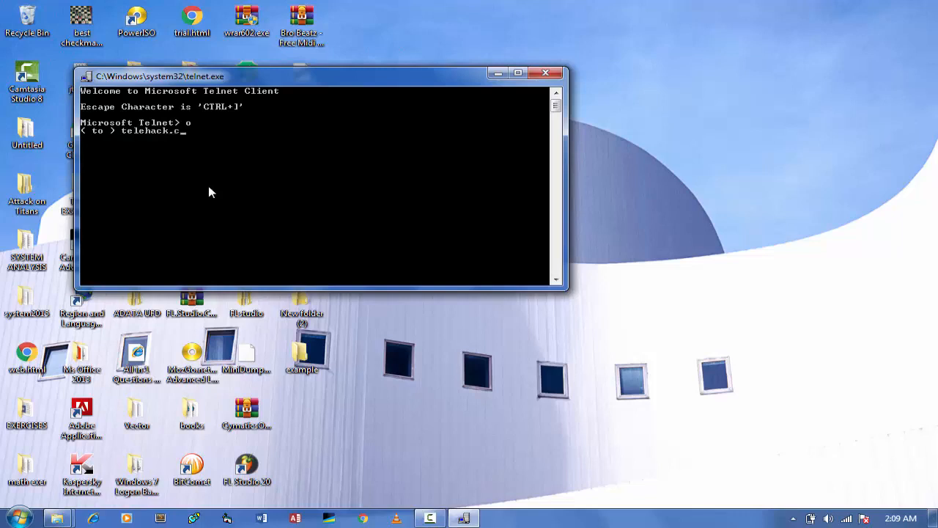
text(om)
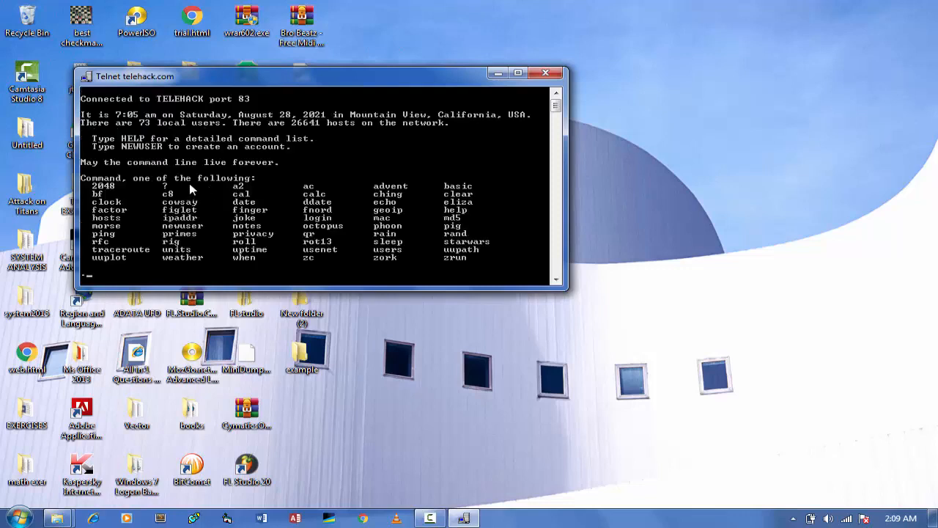
- Launch the eliza command on telehack and start typing 'hello' in reply
text(.eliza)
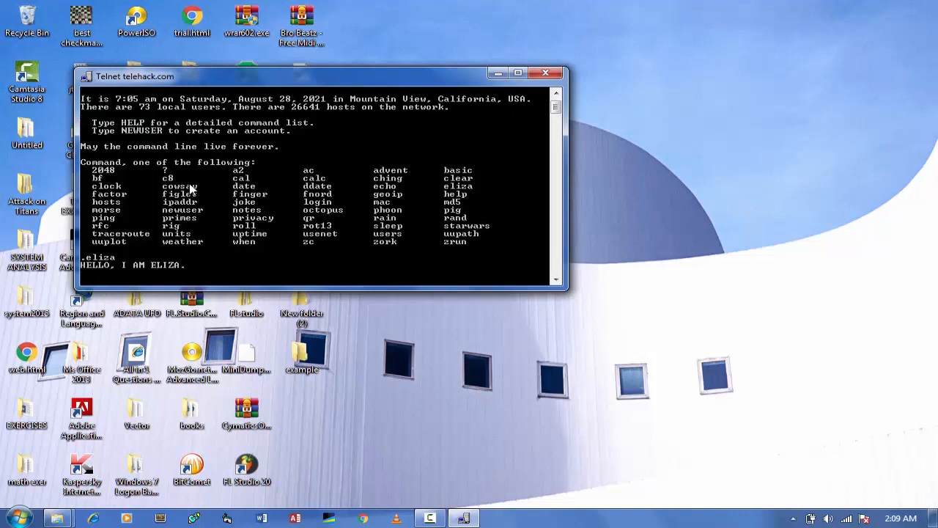
text(hell)
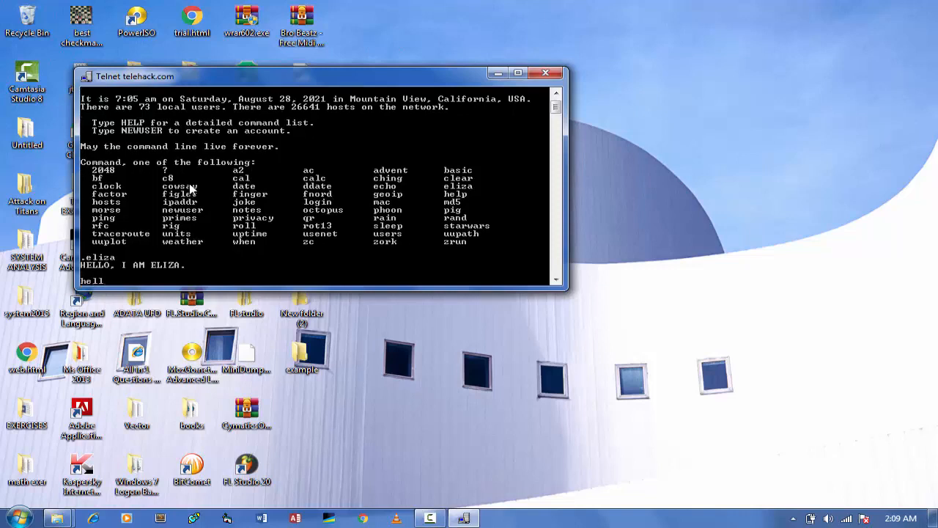